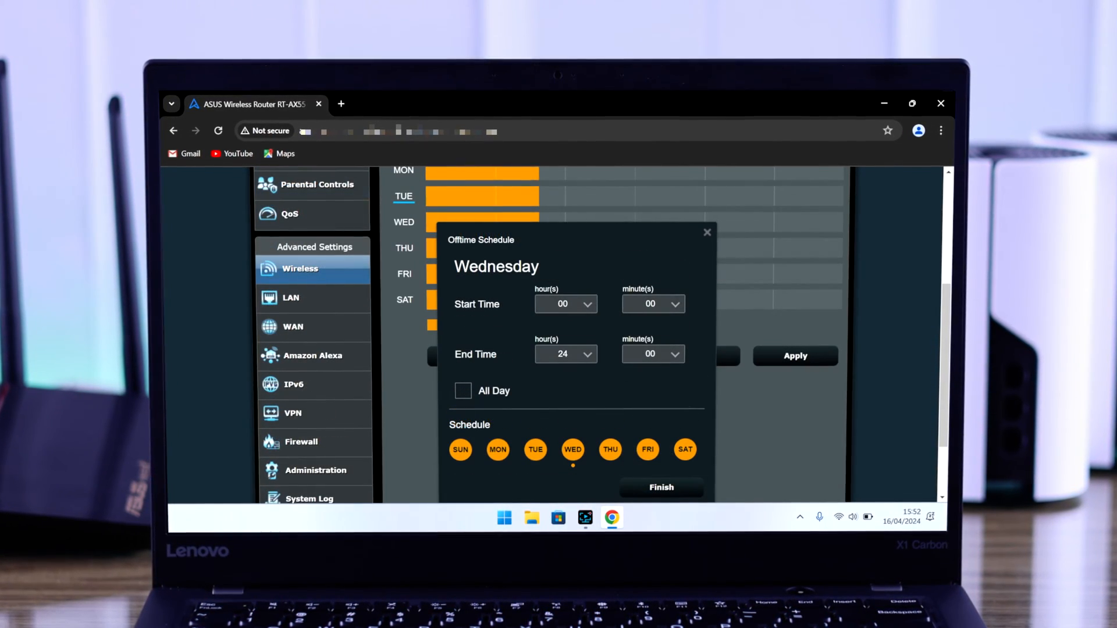
Close the Chrome window showing Wednesday's router offtime schedule.
left_click(565, 304)
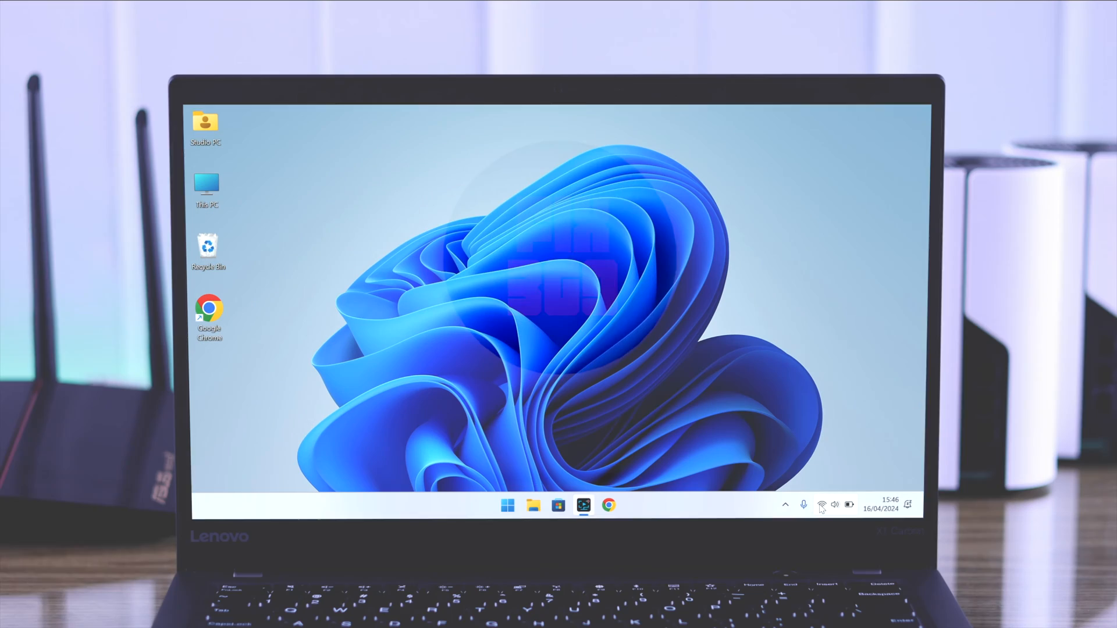
Join the router's Wi-Fi, sign in at asusrouter.com, and go to Advanced Settings > Wireless.
left_click(821, 504)
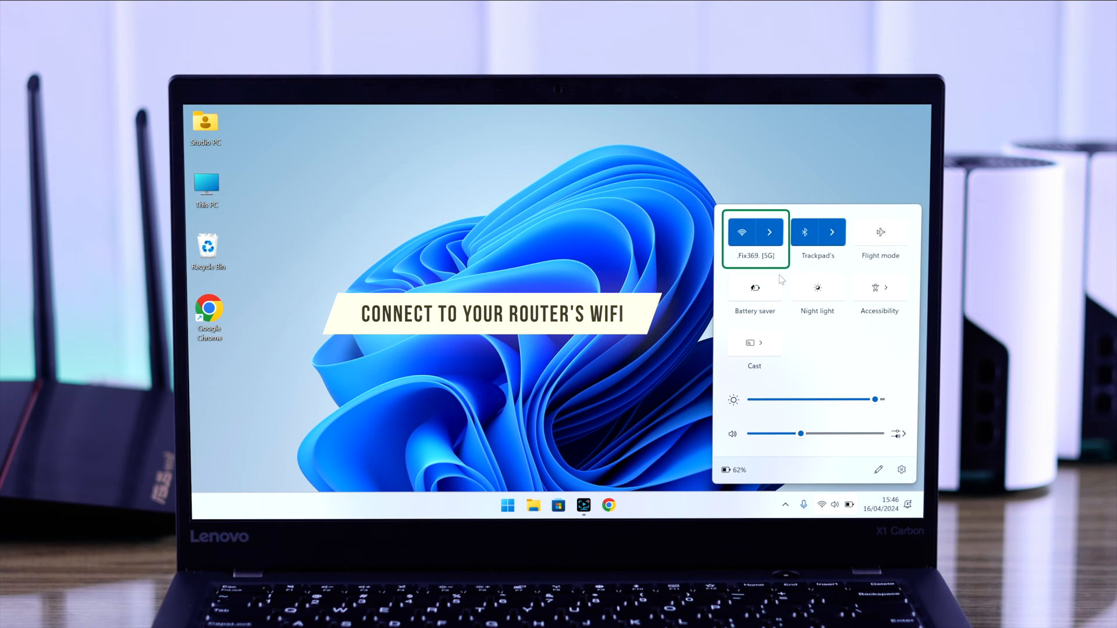
left_click(608, 505)
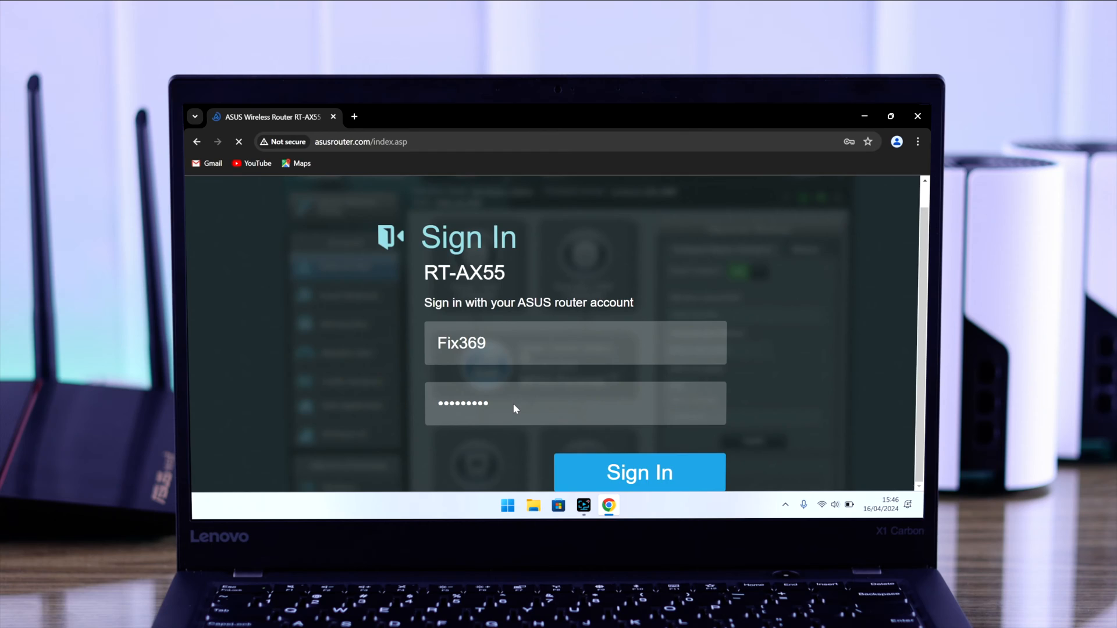
left_click(639, 472)
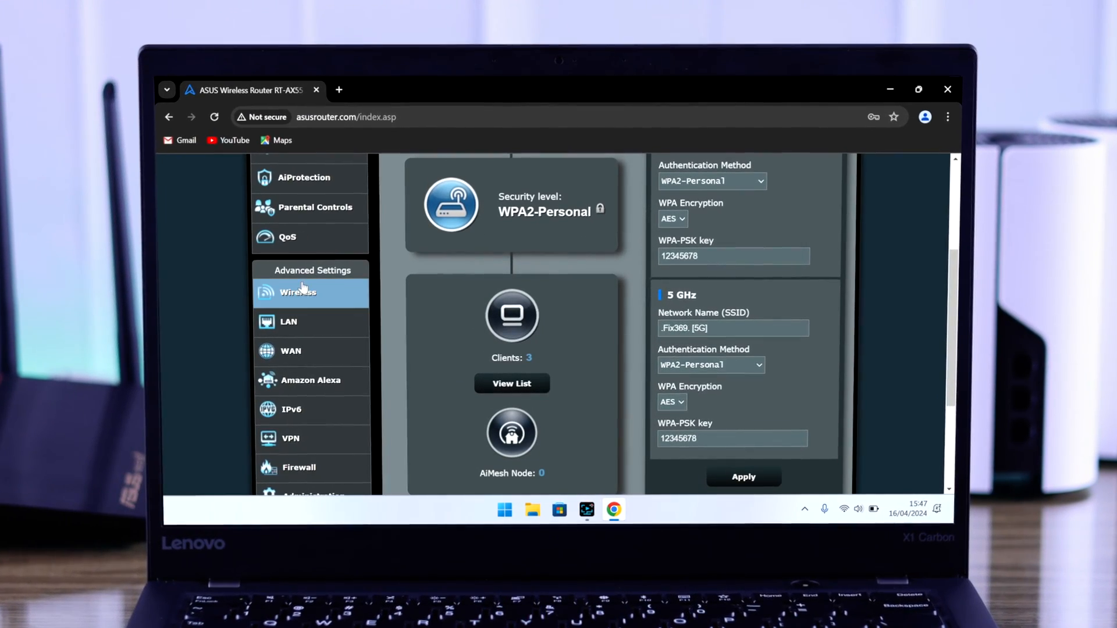
left_click(297, 292)
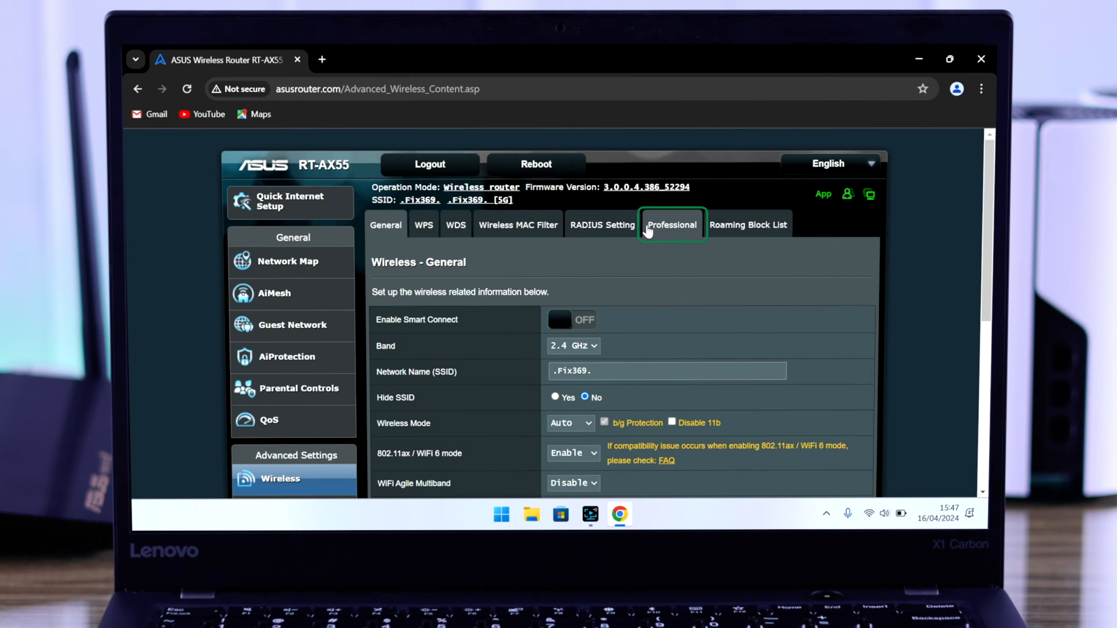
In Professional wireless settings, select the 5 GHz band and enable the wireless scheduler.
left_click(672, 224)
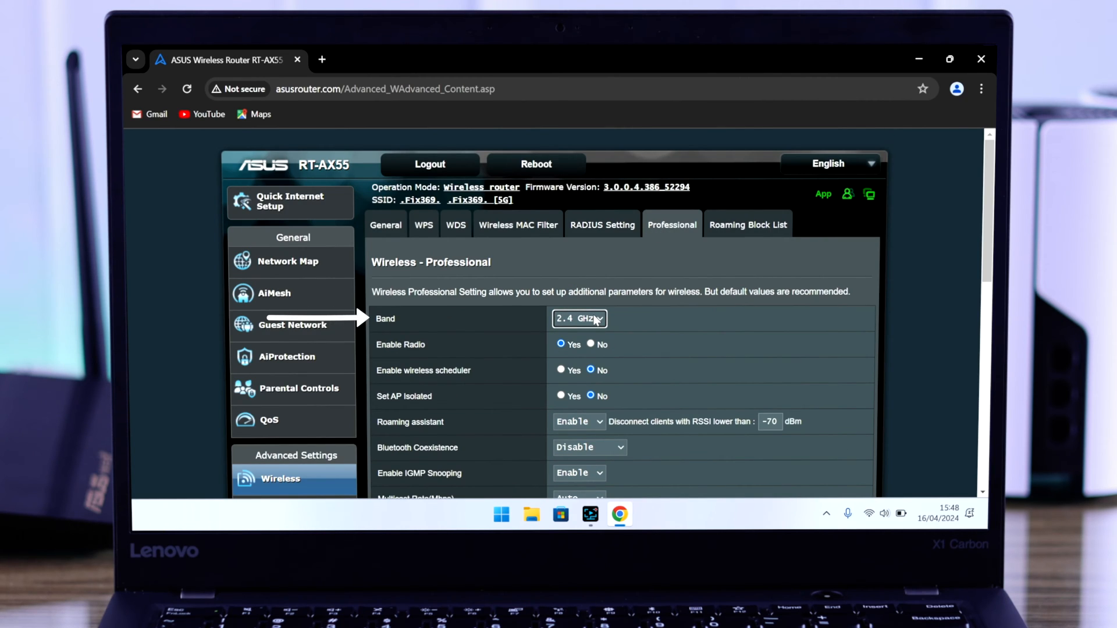
left_click(579, 318)
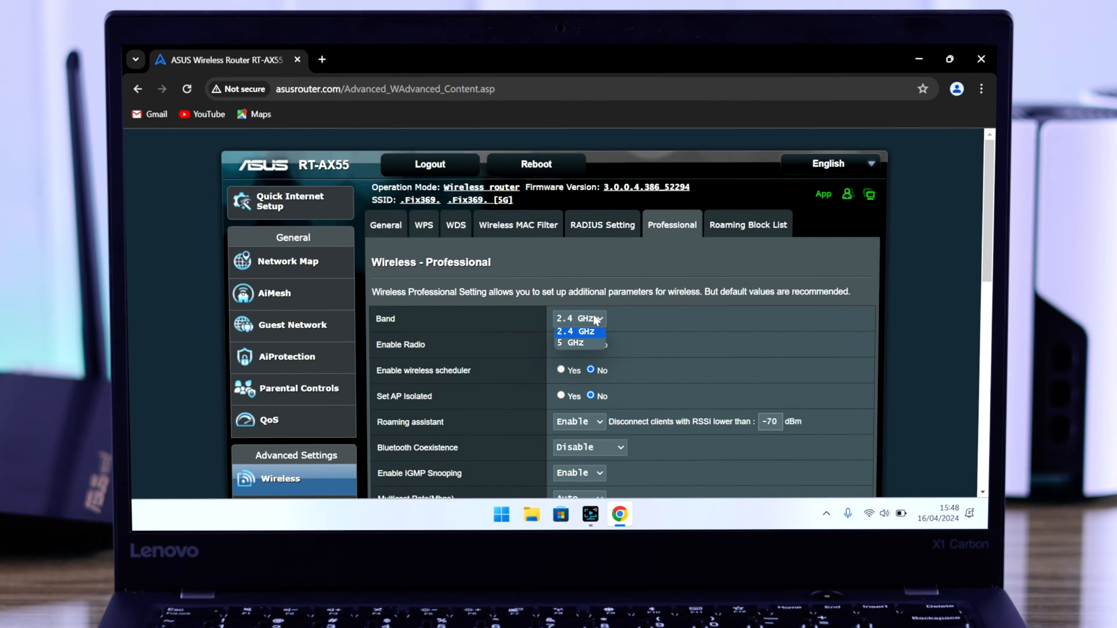
left_click(574, 342)
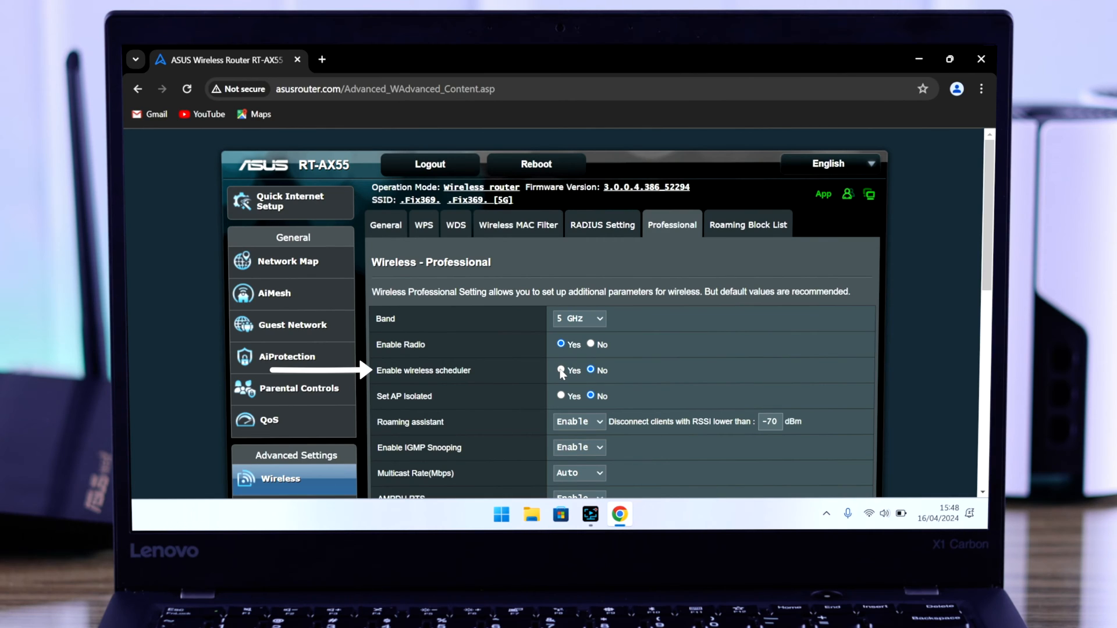
left_click(560, 370)
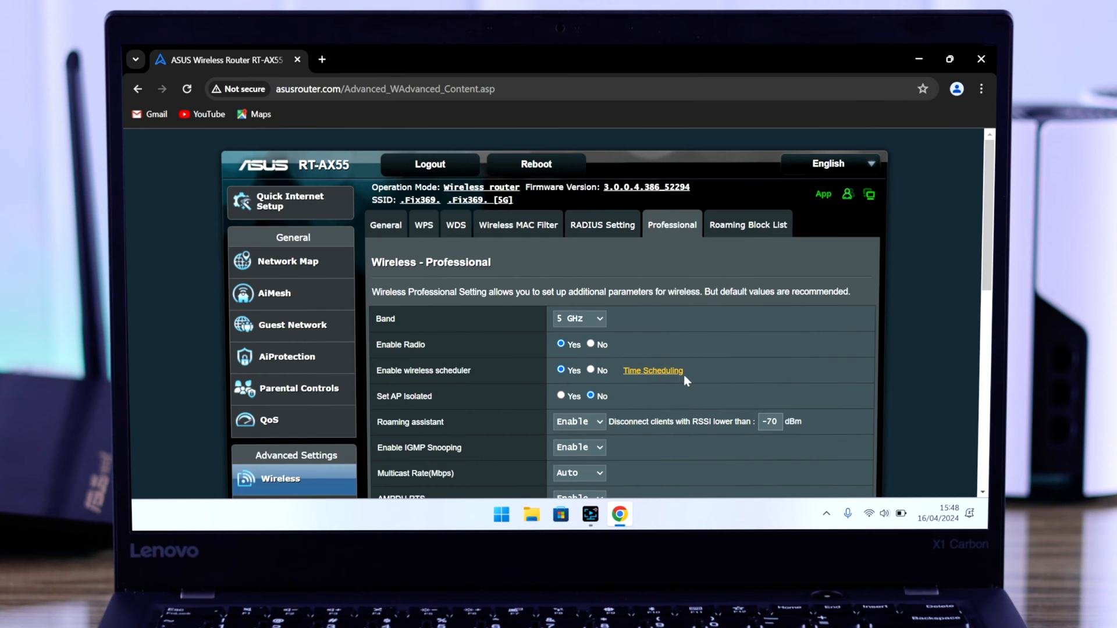
left_click(653, 371)
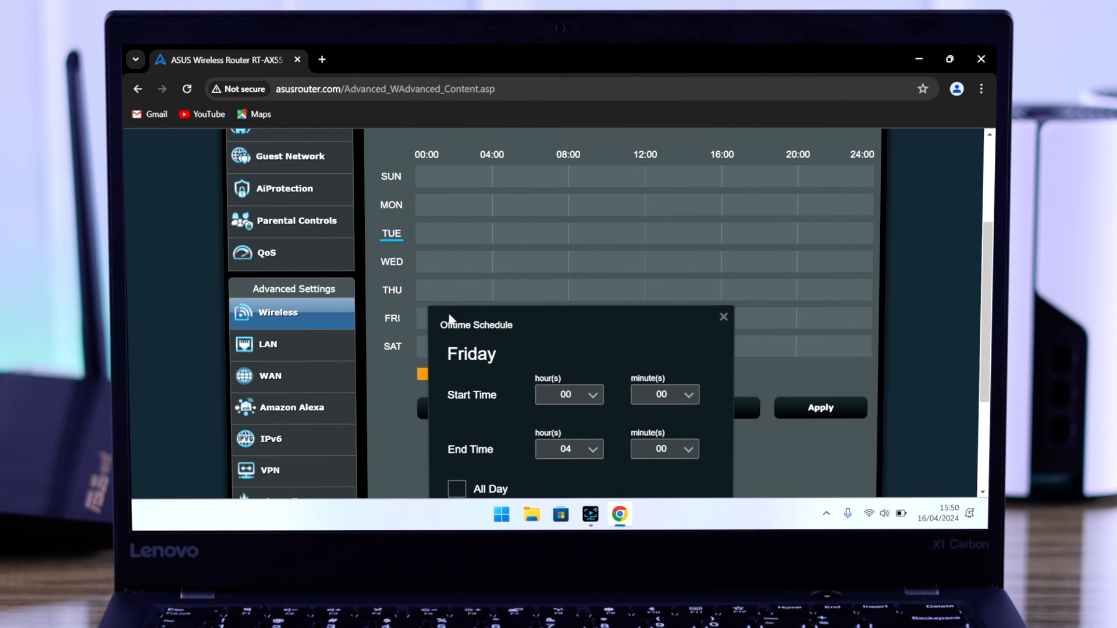
Add a 00:00–06:00 offtime block for Sunday through Saturday.
scroll("down", 3)
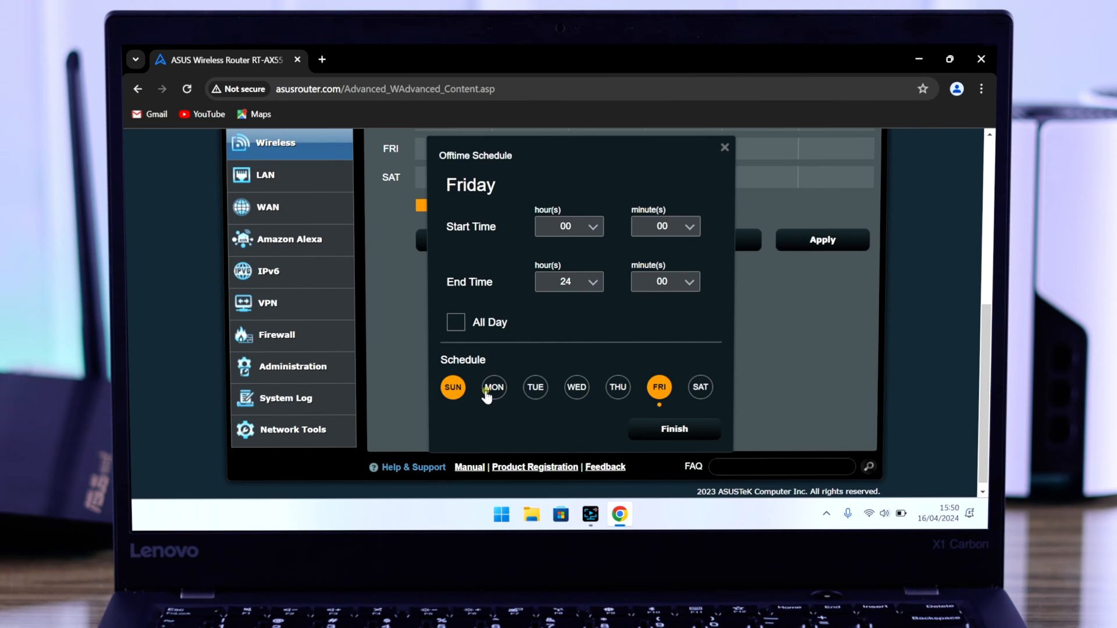
left_click(700, 387)
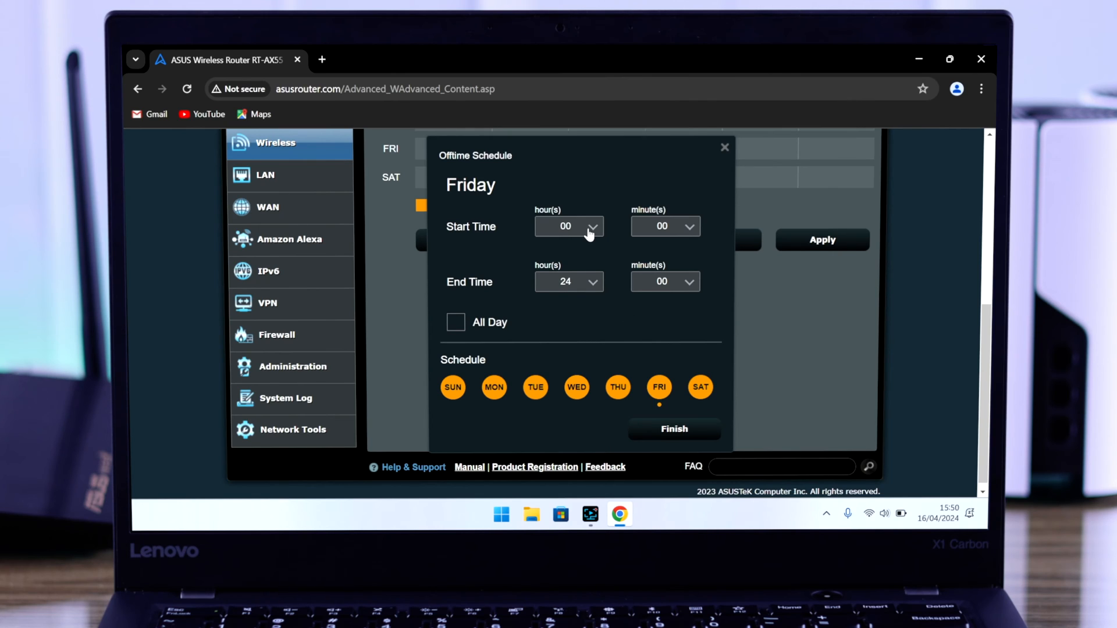
left_click(569, 282)
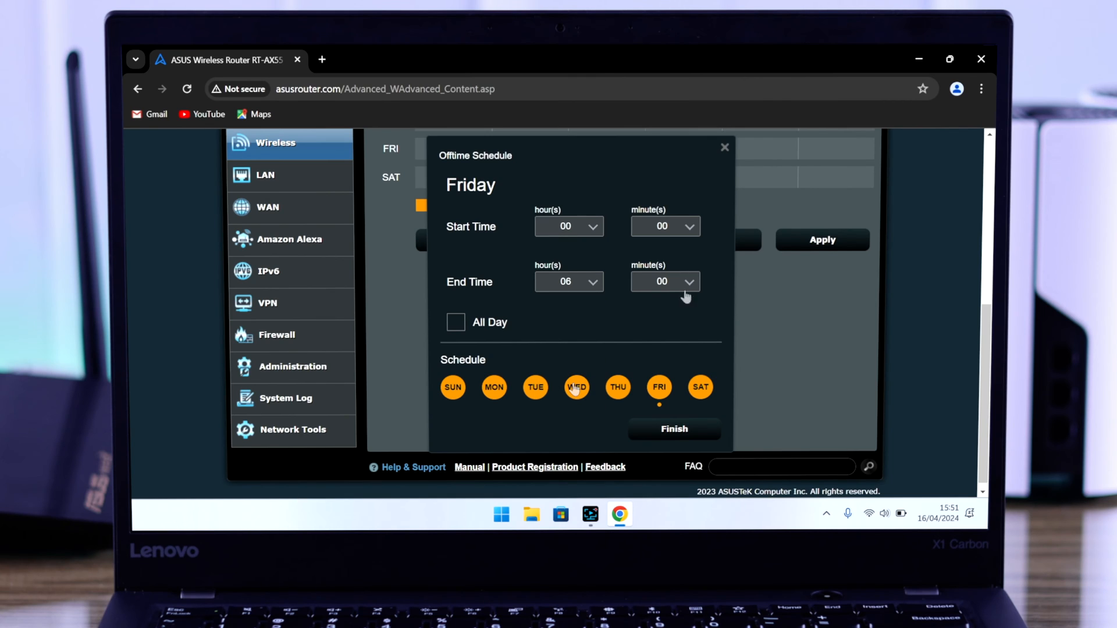
left_click(664, 281)
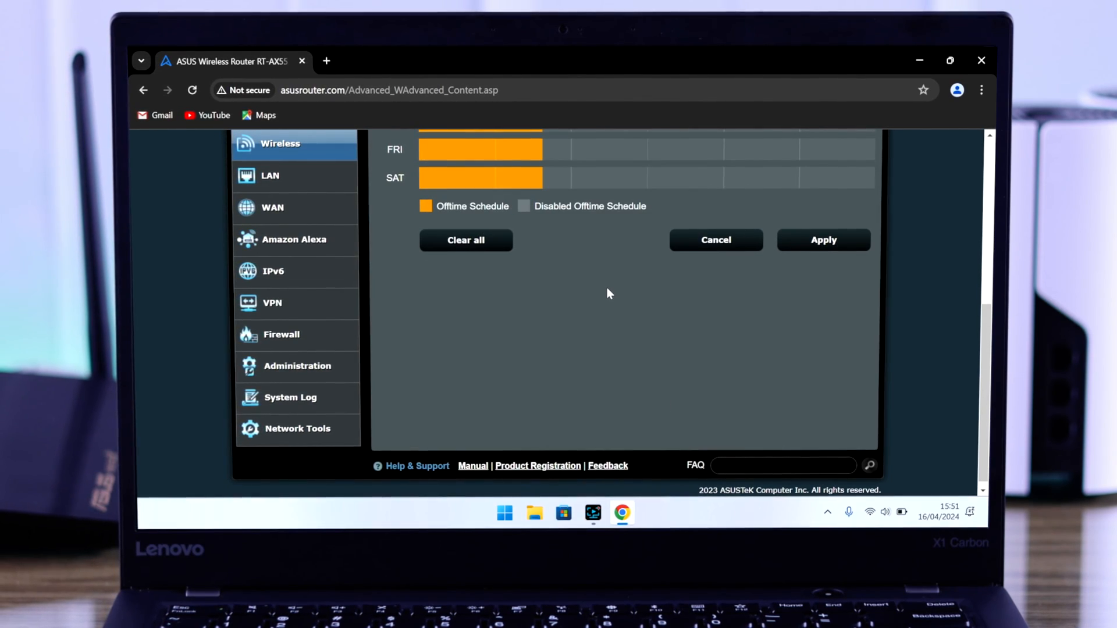
Add a 22:00–24:00 offtime block with all seven days selected.
scroll("up", 3)
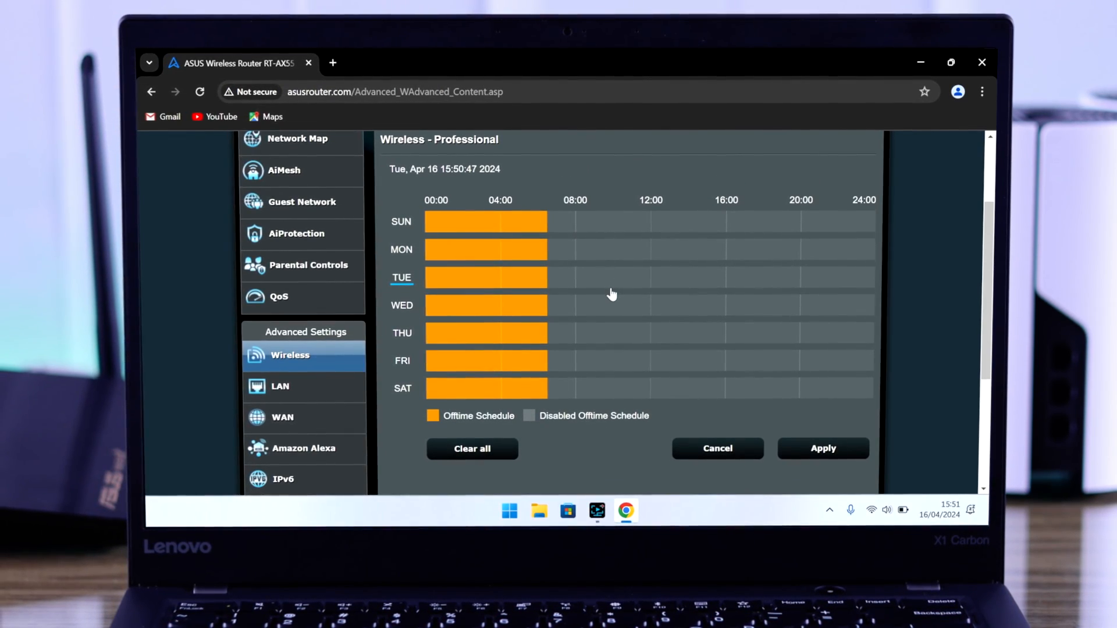
left_click(485, 305)
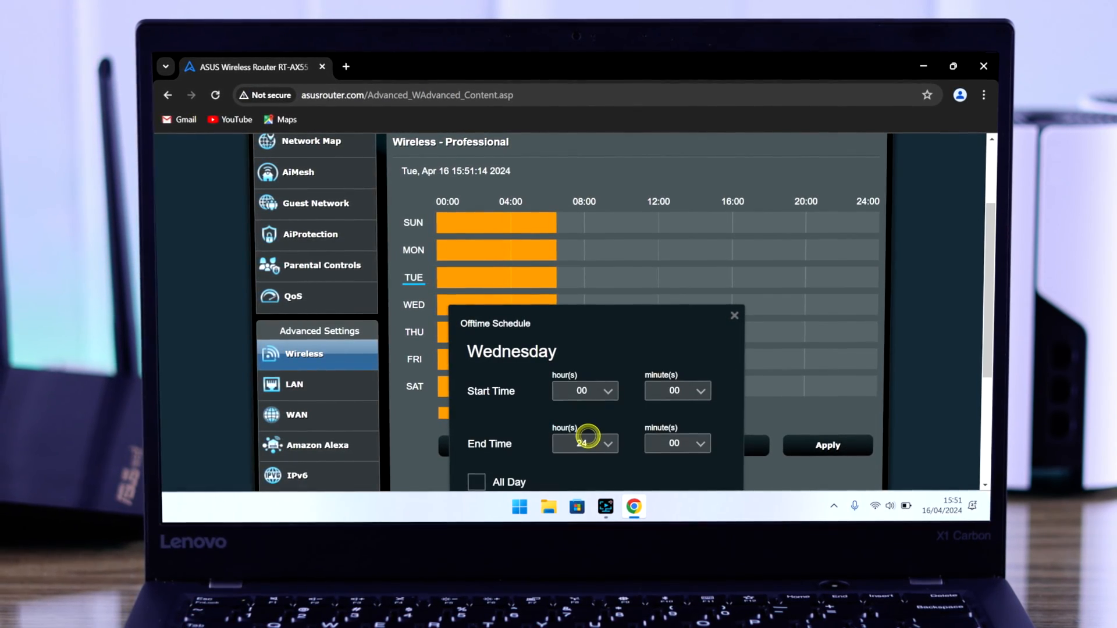
scroll("down", 3)
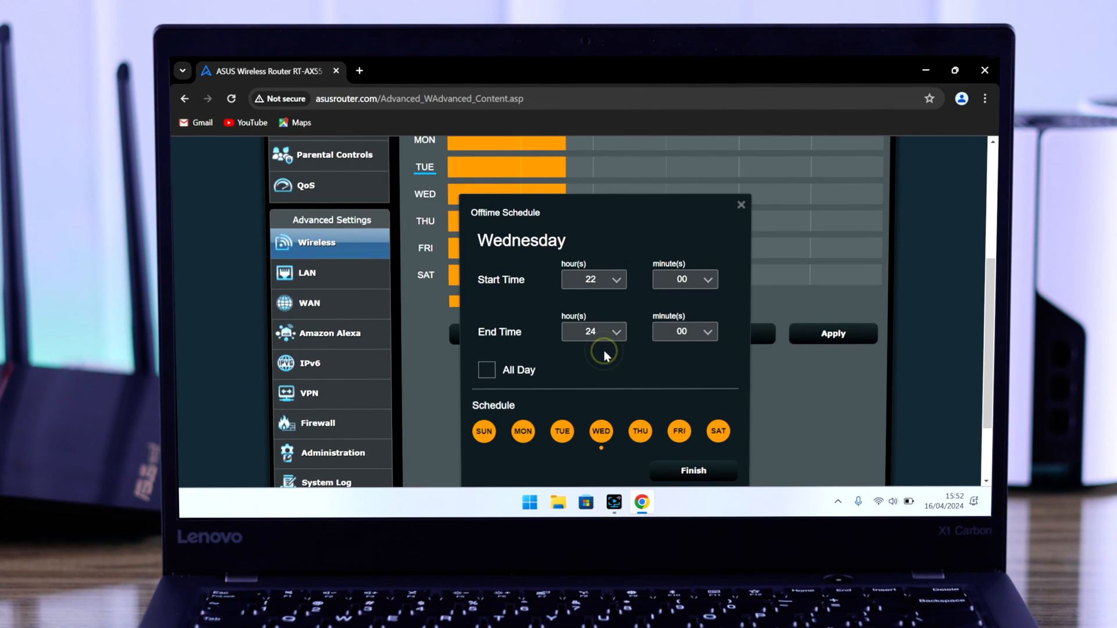
left_click(693, 470)
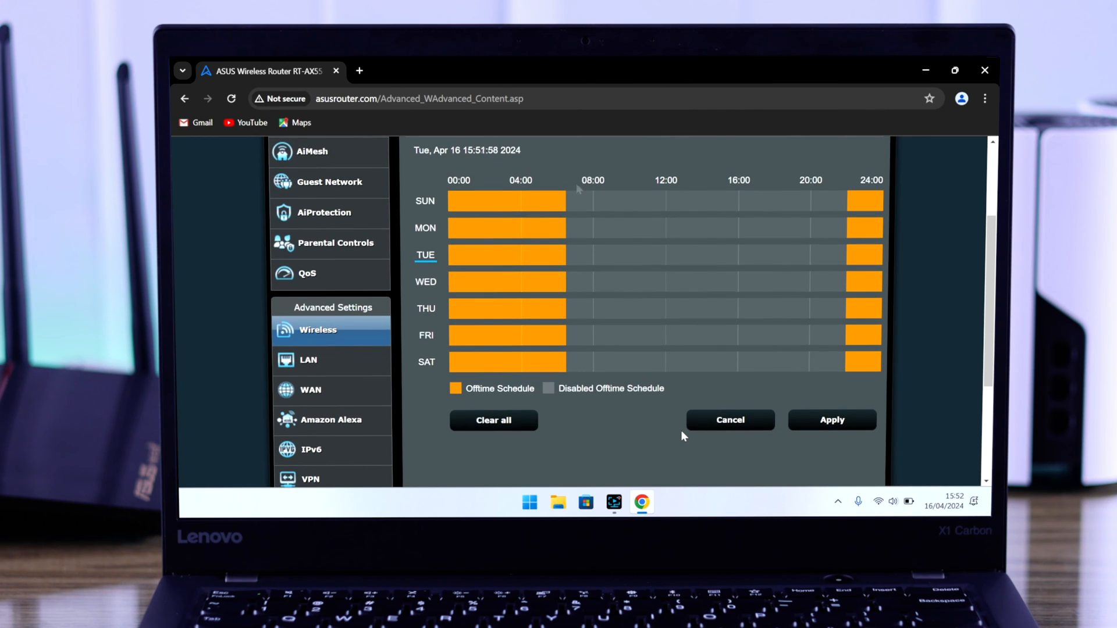
Delete Monday's 00:00–06:30 offtime entry from its block list.
left_click(506, 201)
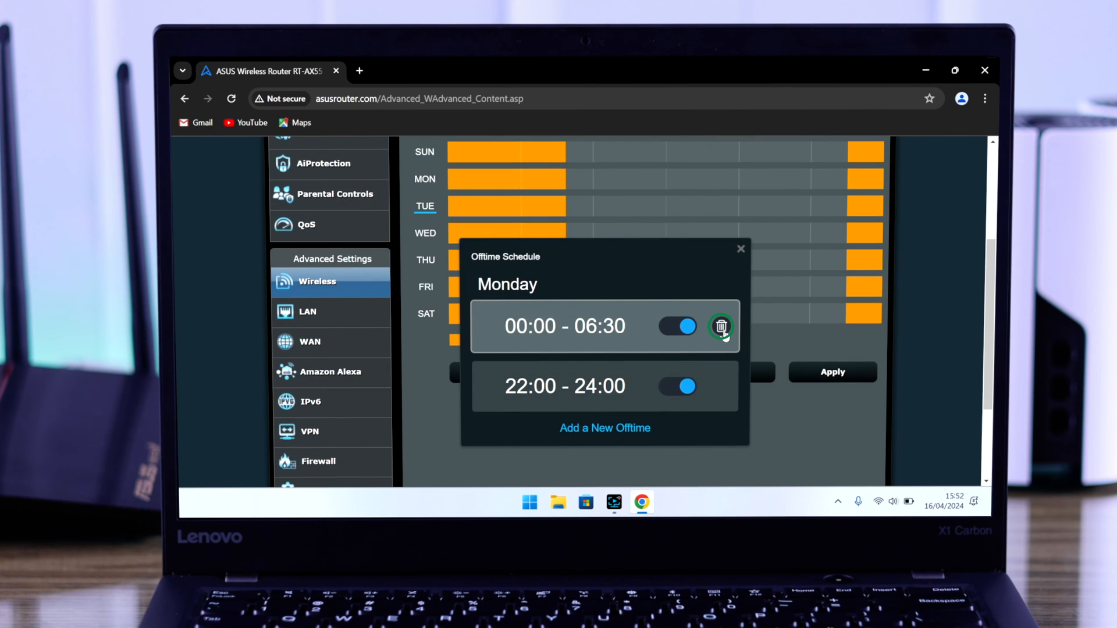
left_click(721, 326)
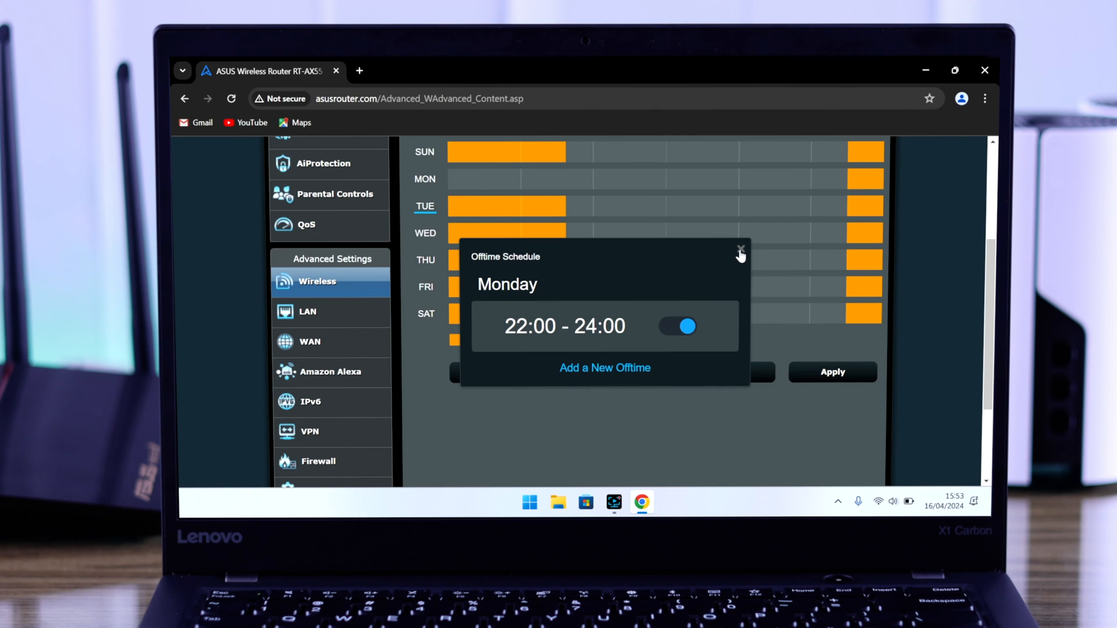
left_click(739, 249)
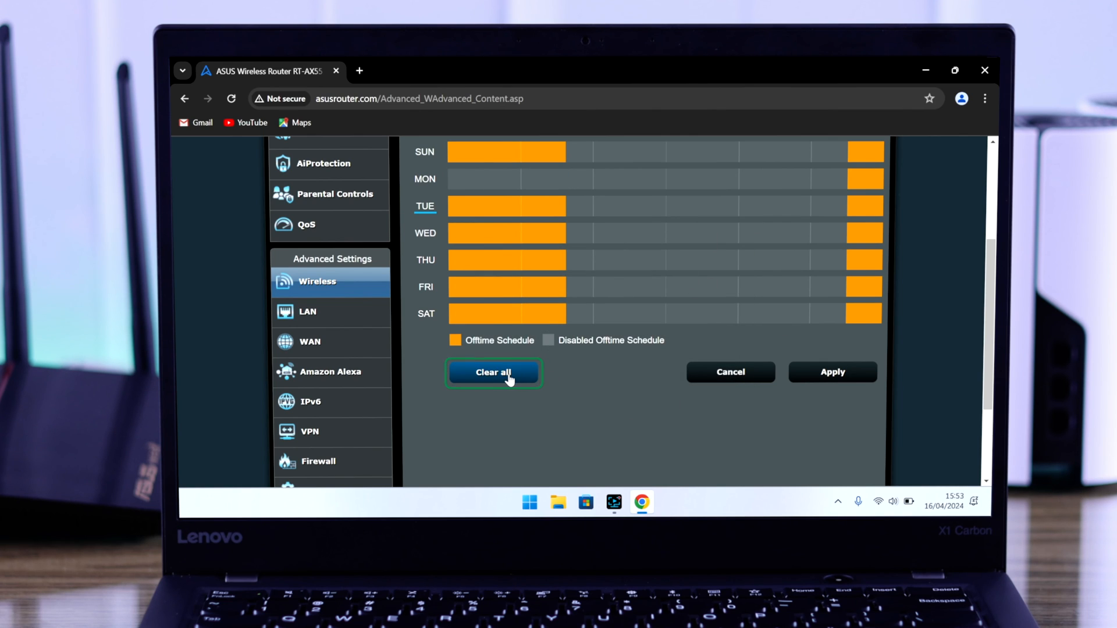
Clear all schedule rules, confirm with OK, then view Thursday's offtime entries.
left_click(493, 372)
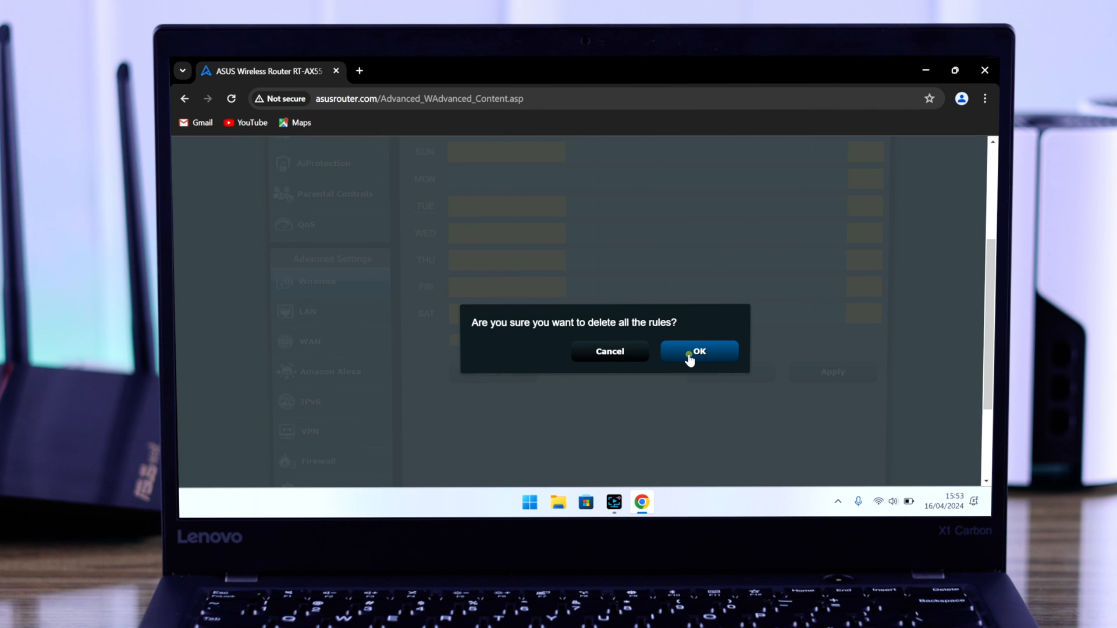
left_click(699, 352)
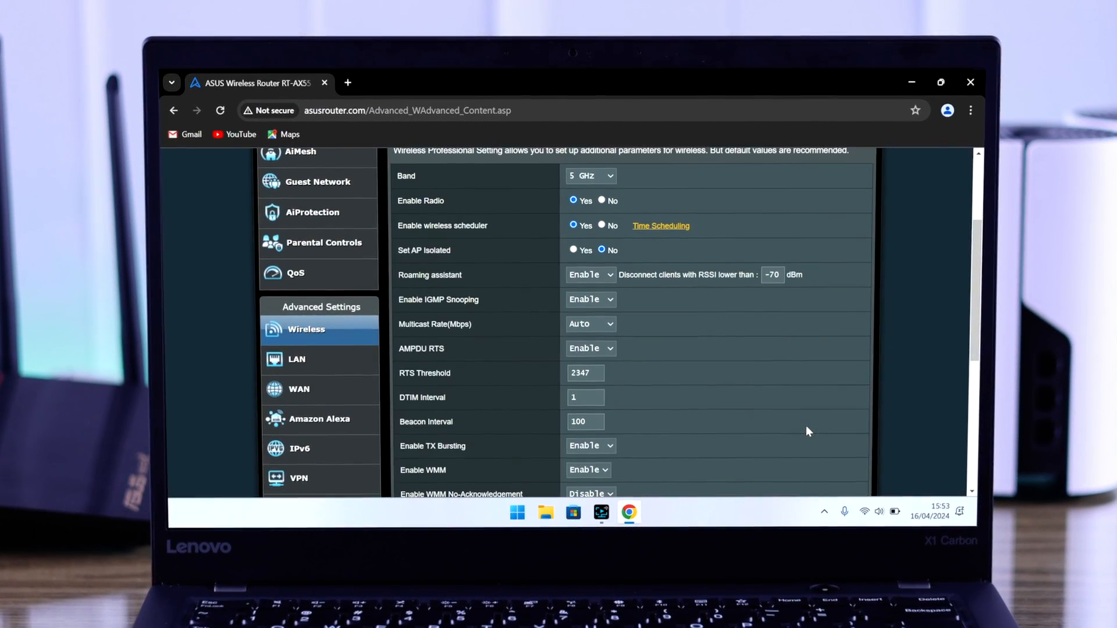
left_click(660, 226)
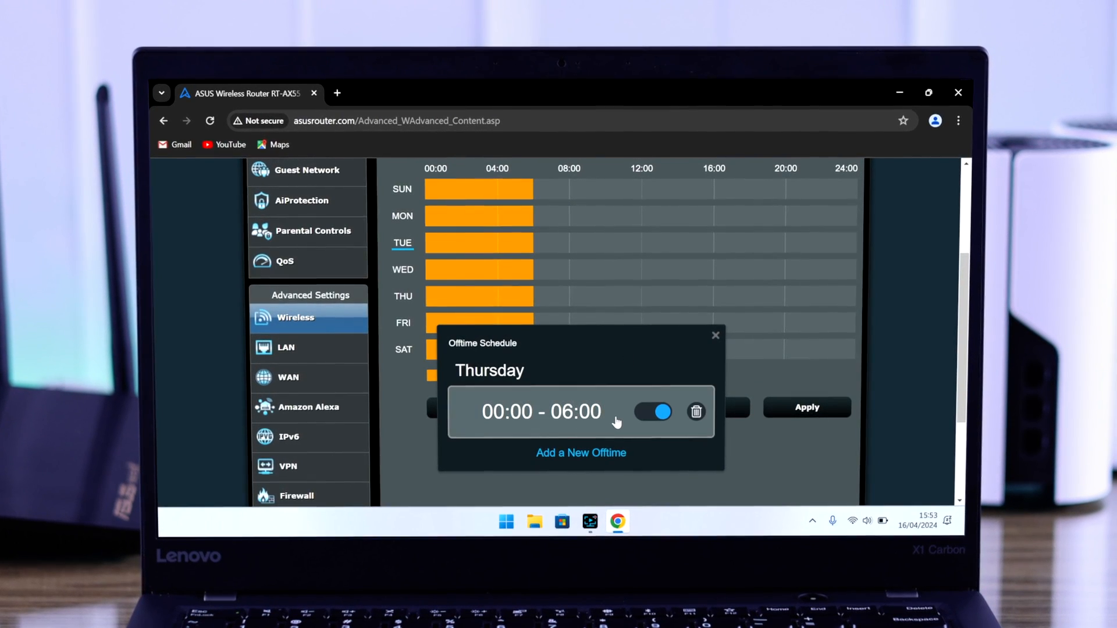